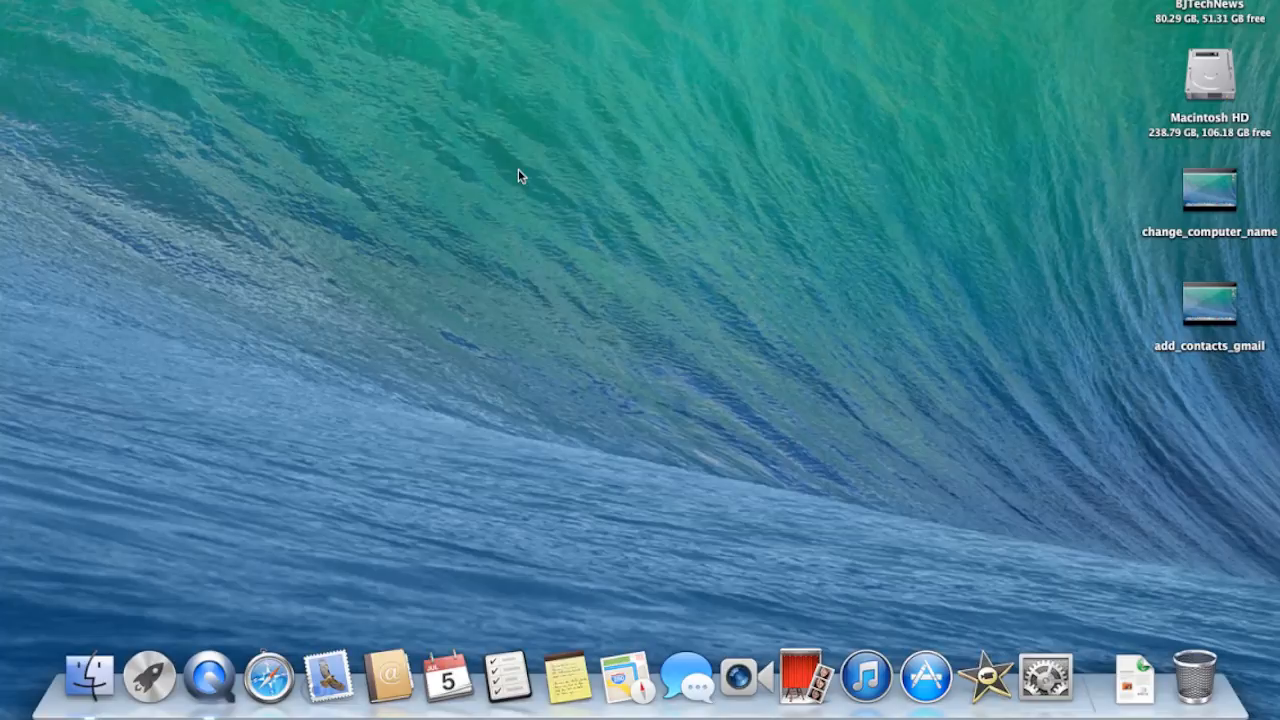
mouse_move(466, 547)
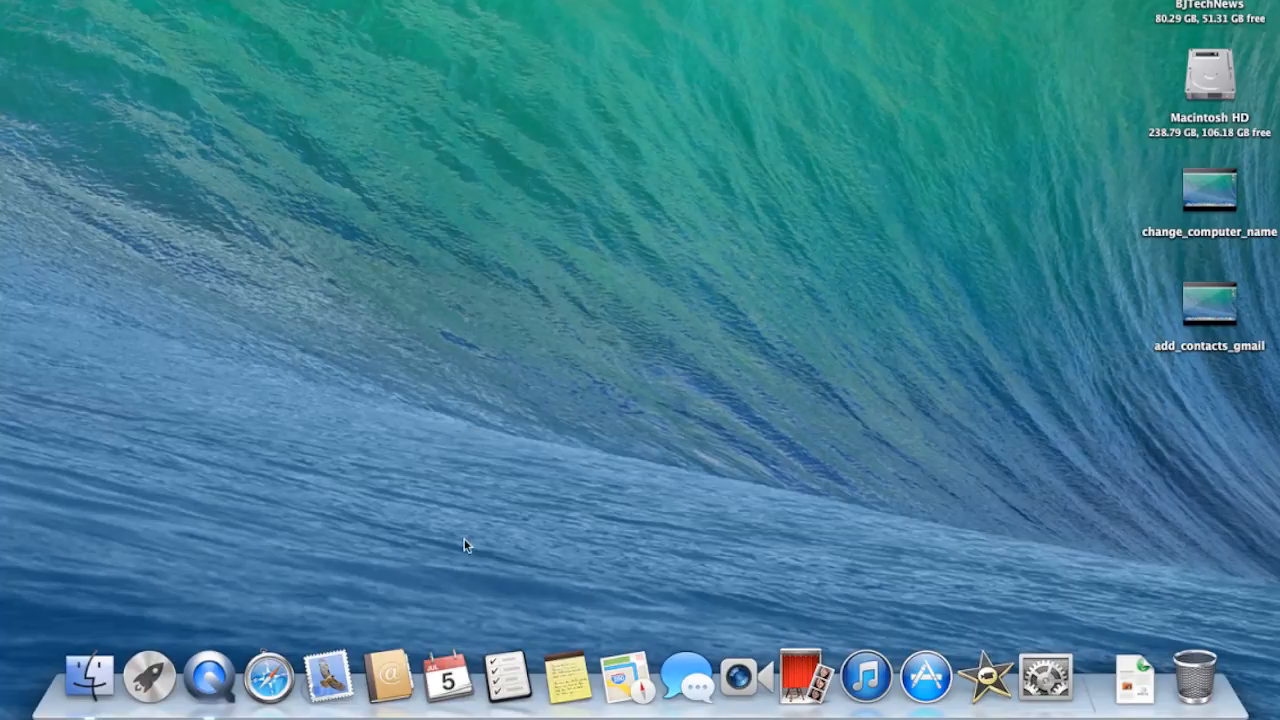
mouse_move(468, 528)
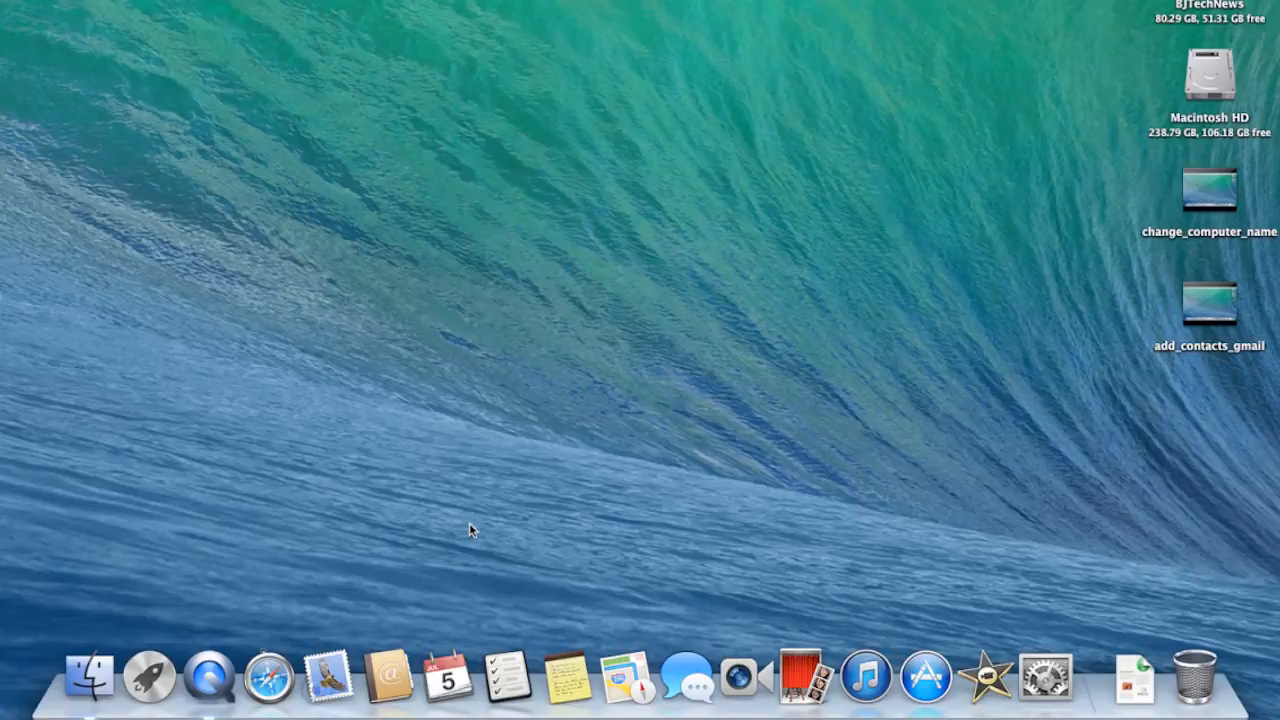
mouse_move(457, 679)
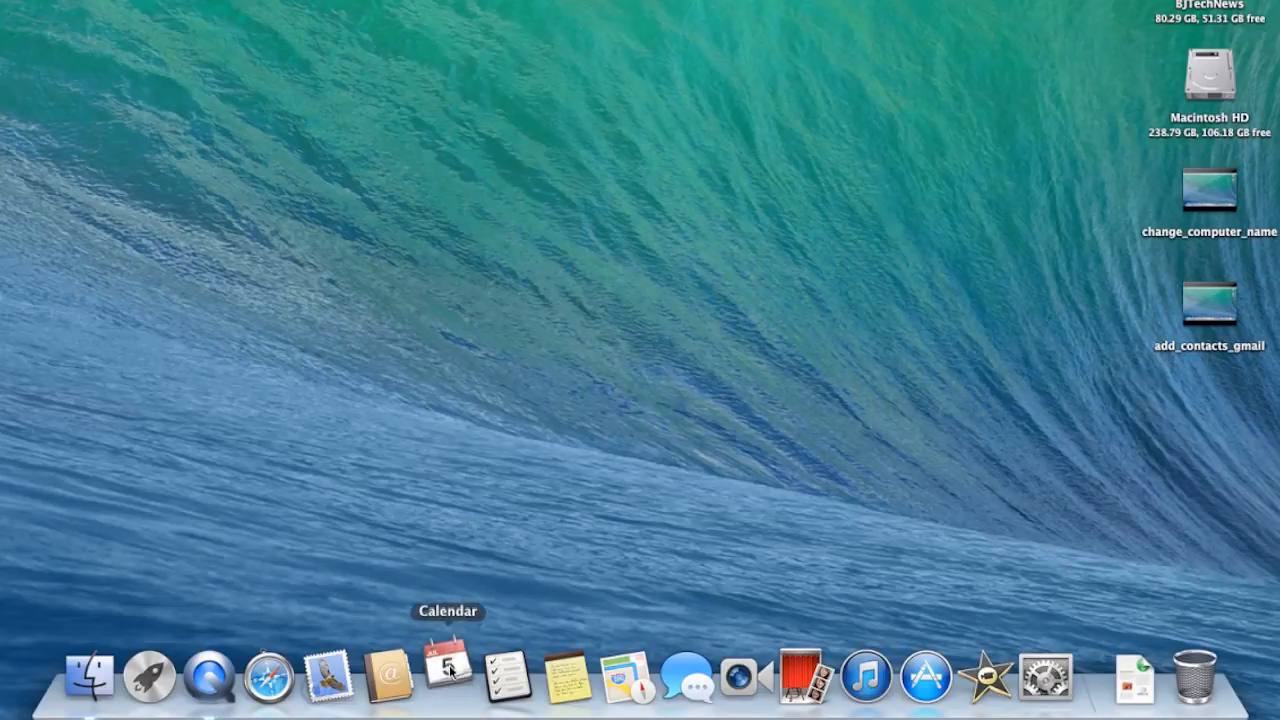
Launch Calendar from the Dock so it runs behind Internet Accounts
click(442, 675)
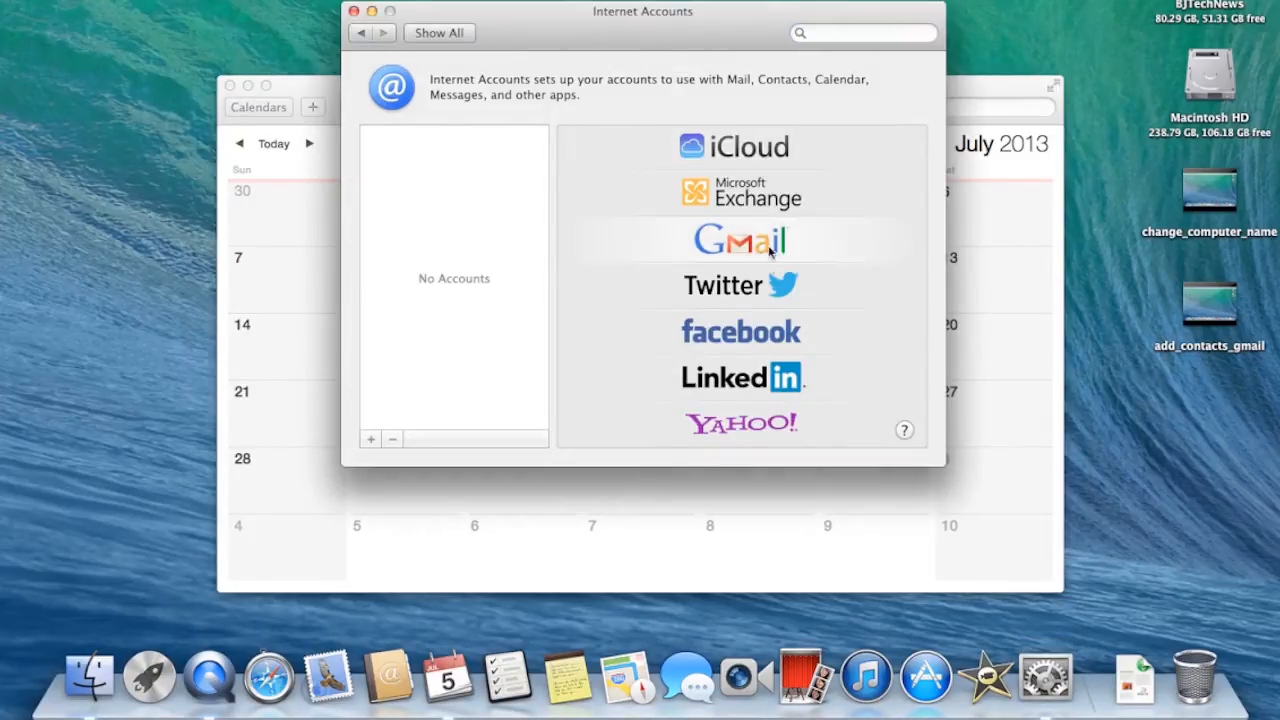
mouse_move(772, 426)
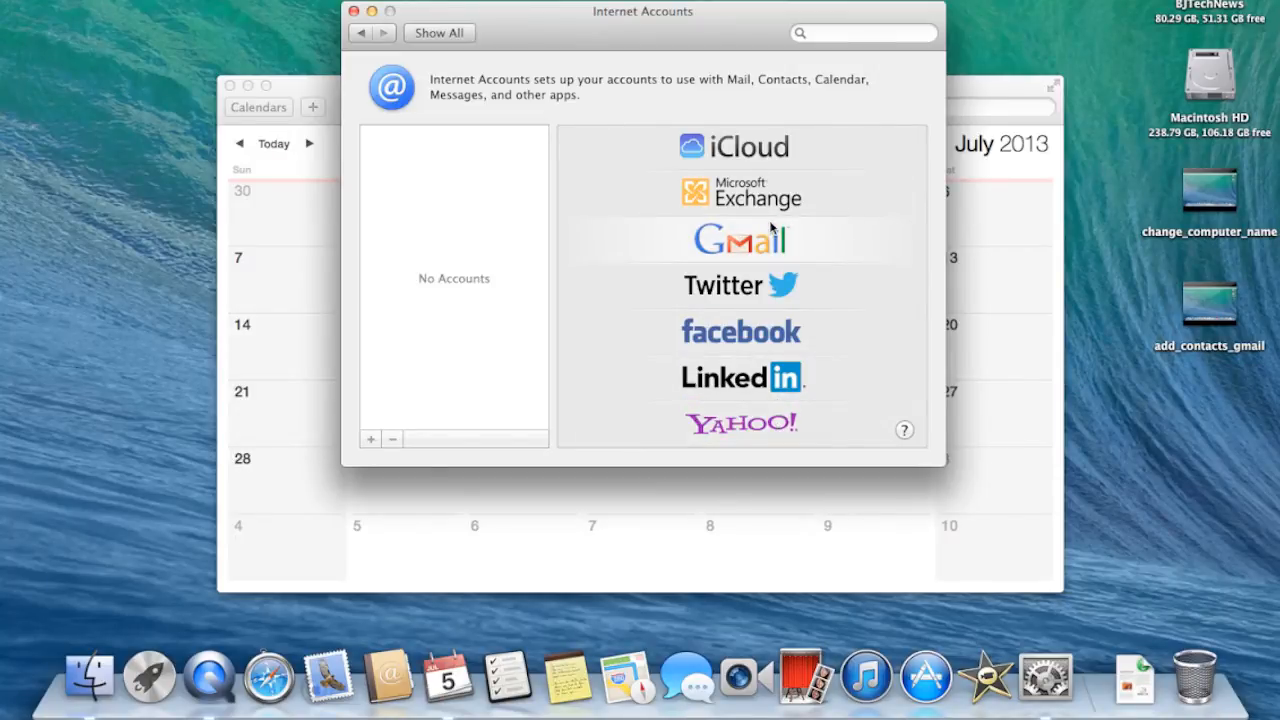
click(740, 240)
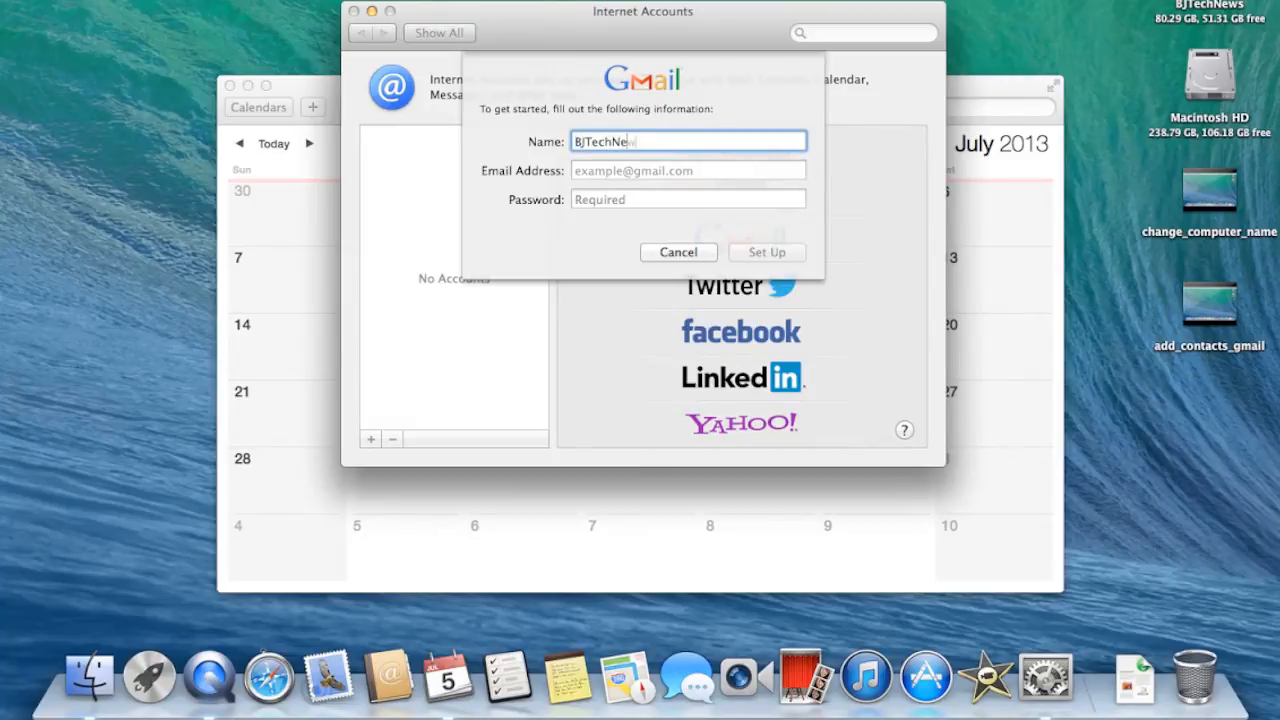
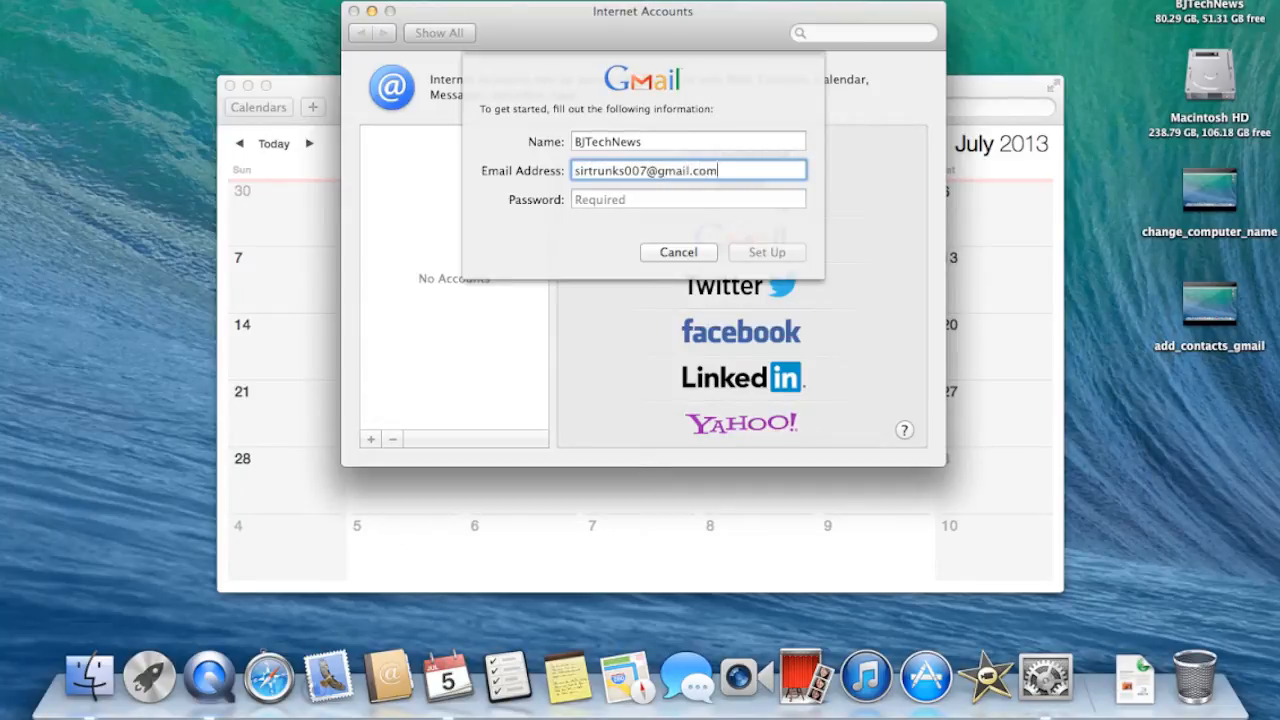
text(••••••••)
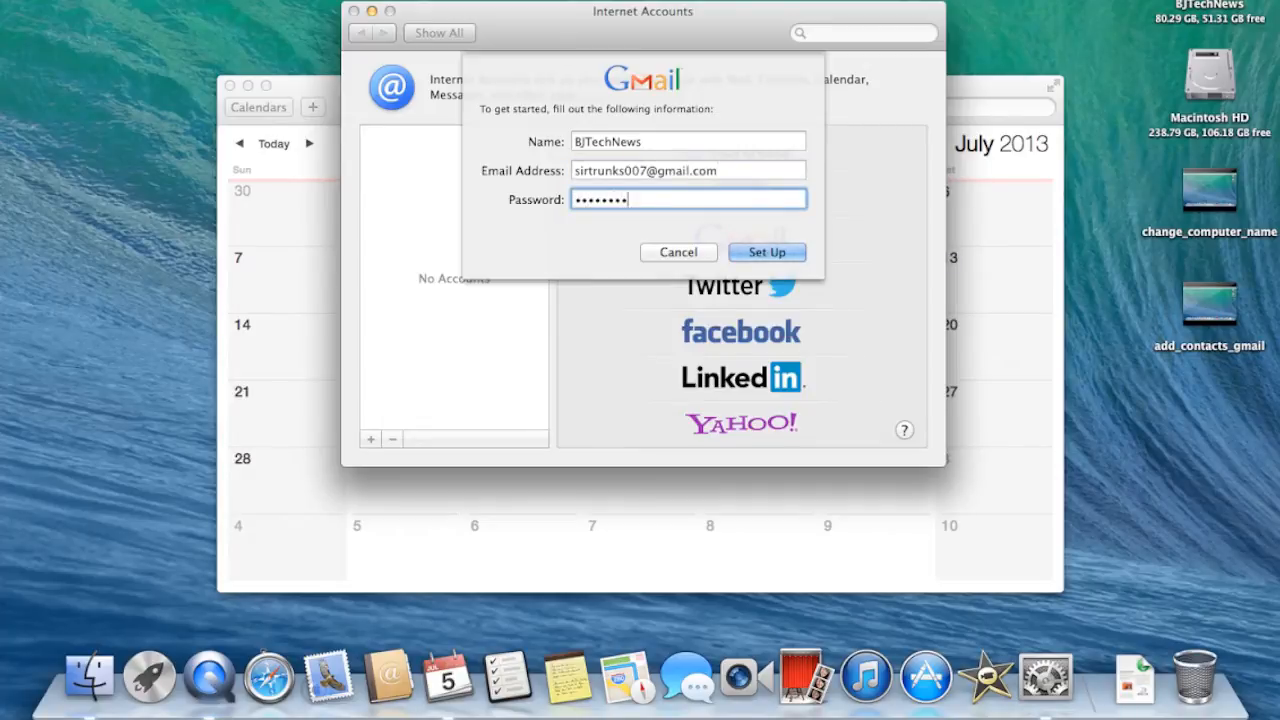
click(766, 251)
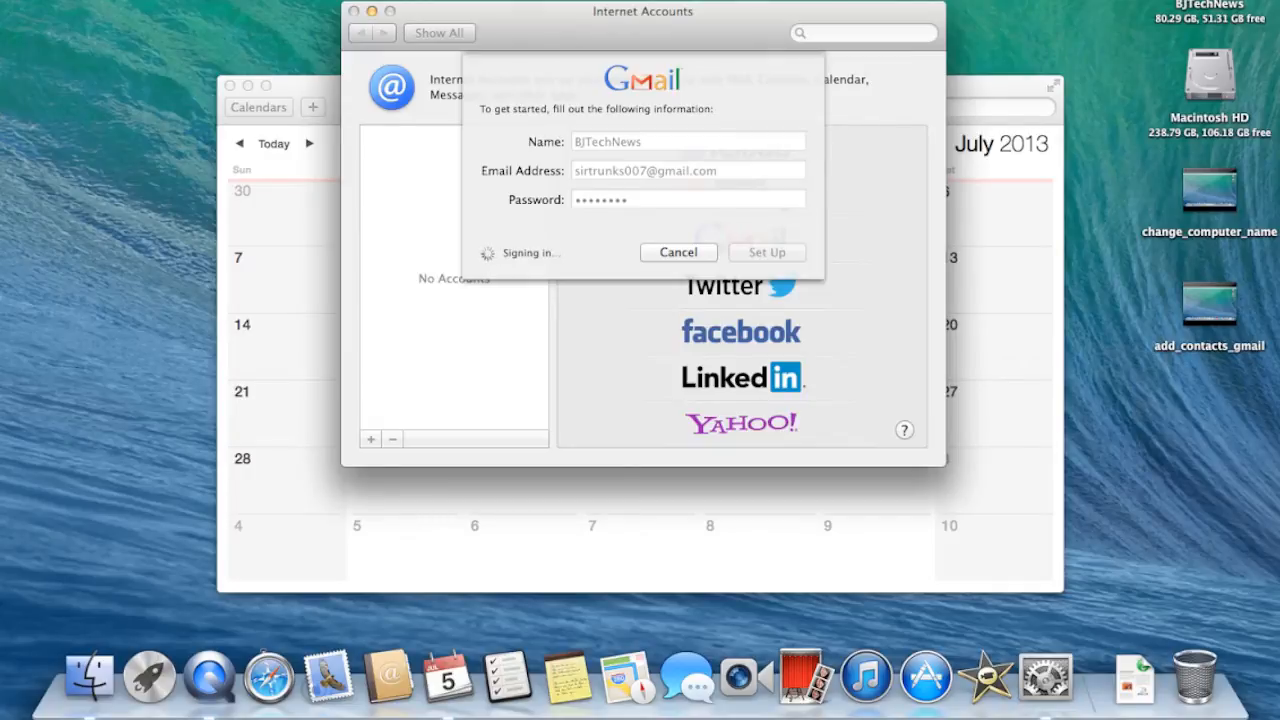
Turn off Mail, Contacts, Messages and Notes, keeping Calendars, and finish adding
click(766, 252)
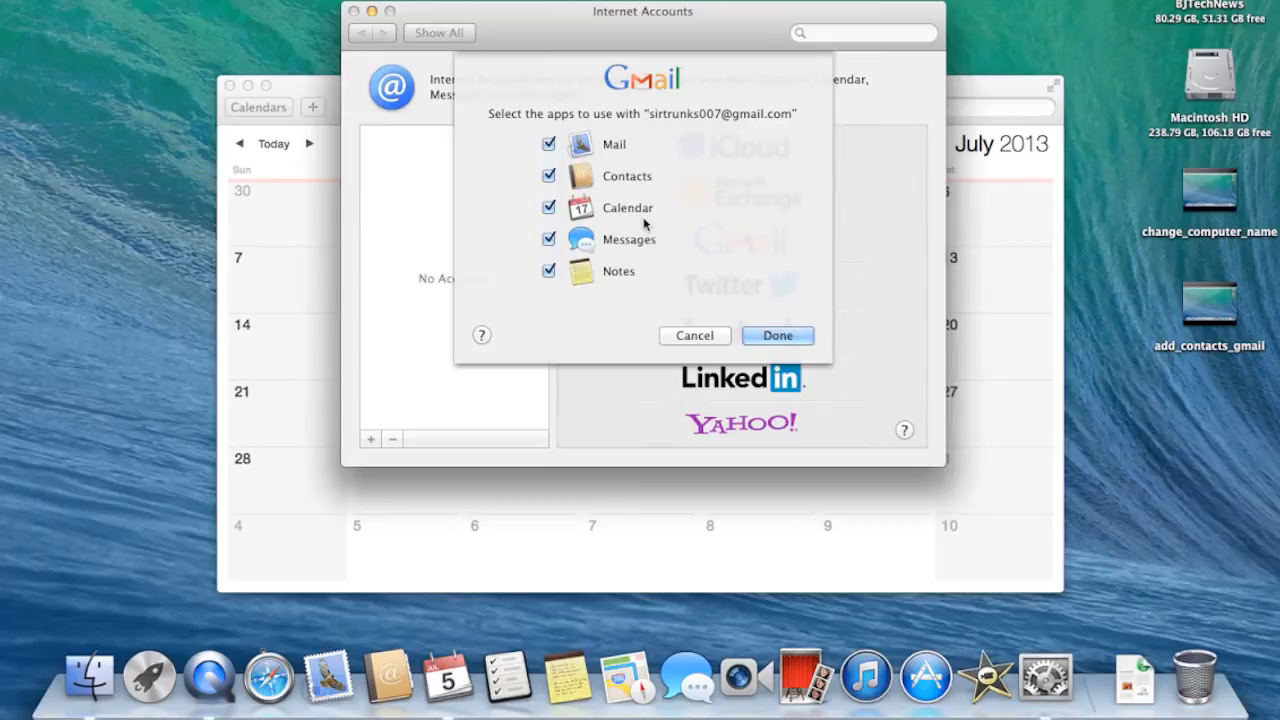
mouse_move(625, 160)
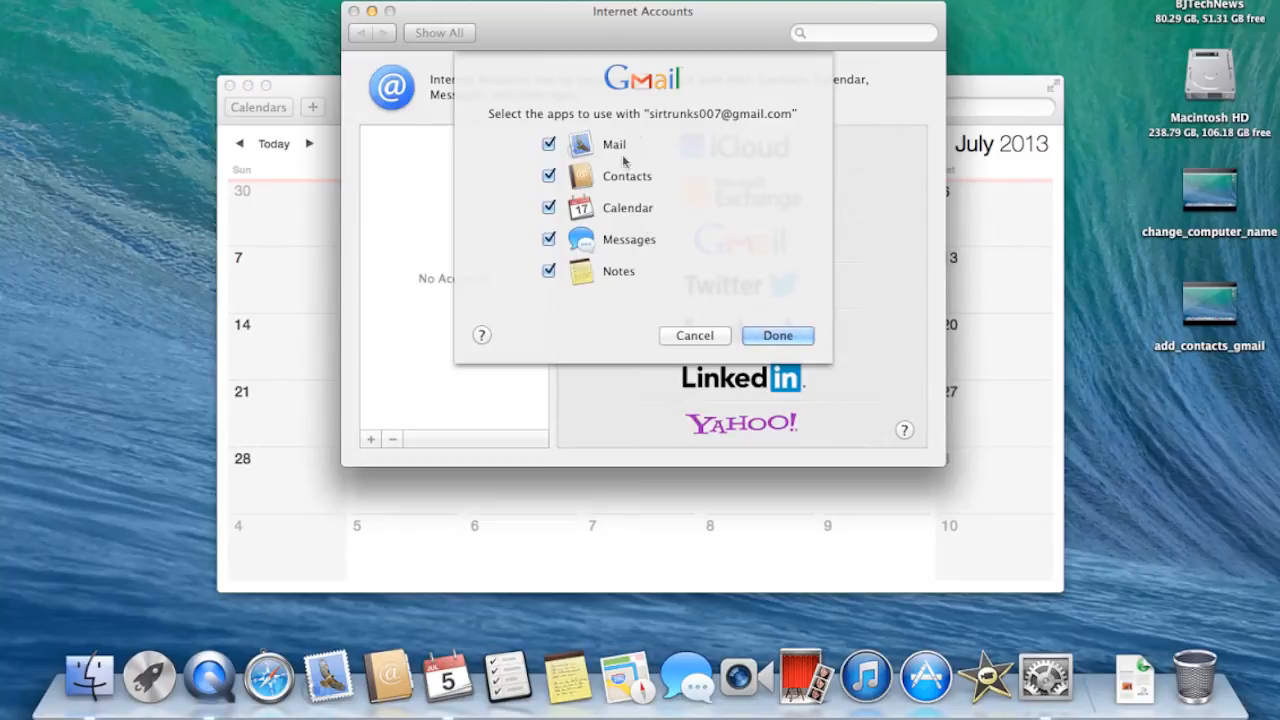
mouse_move(617, 148)
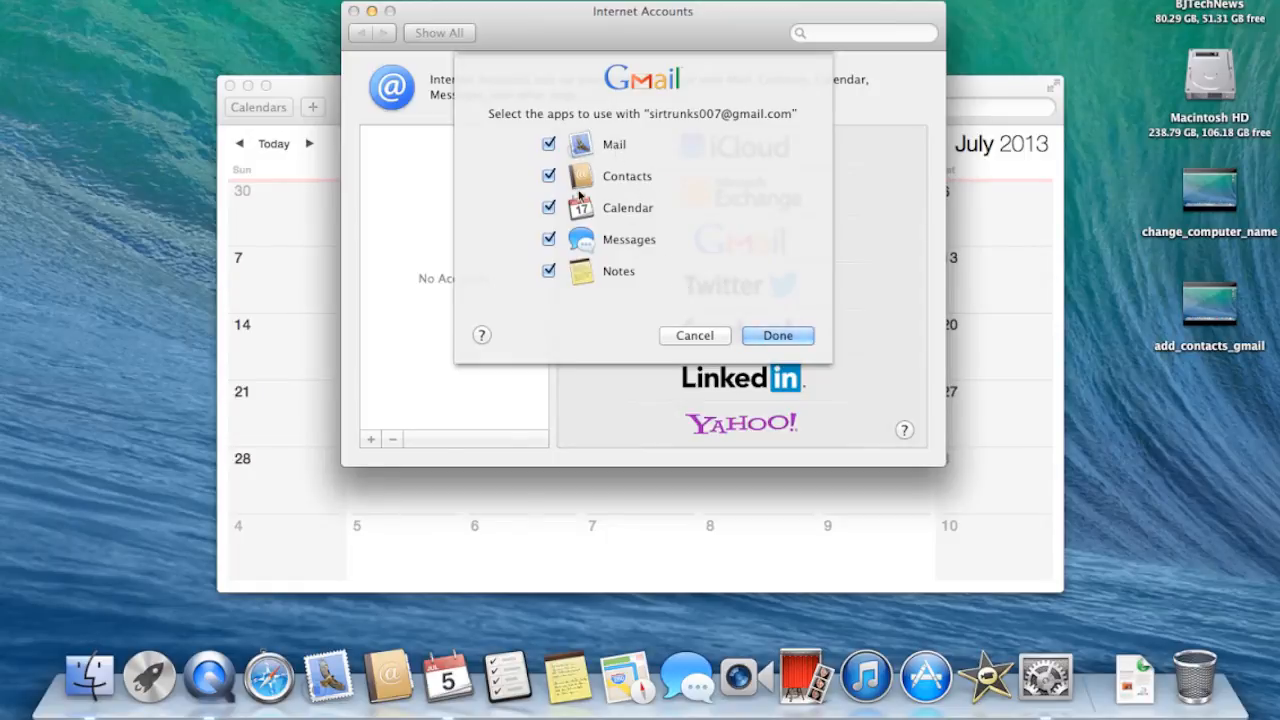
click(548, 144)
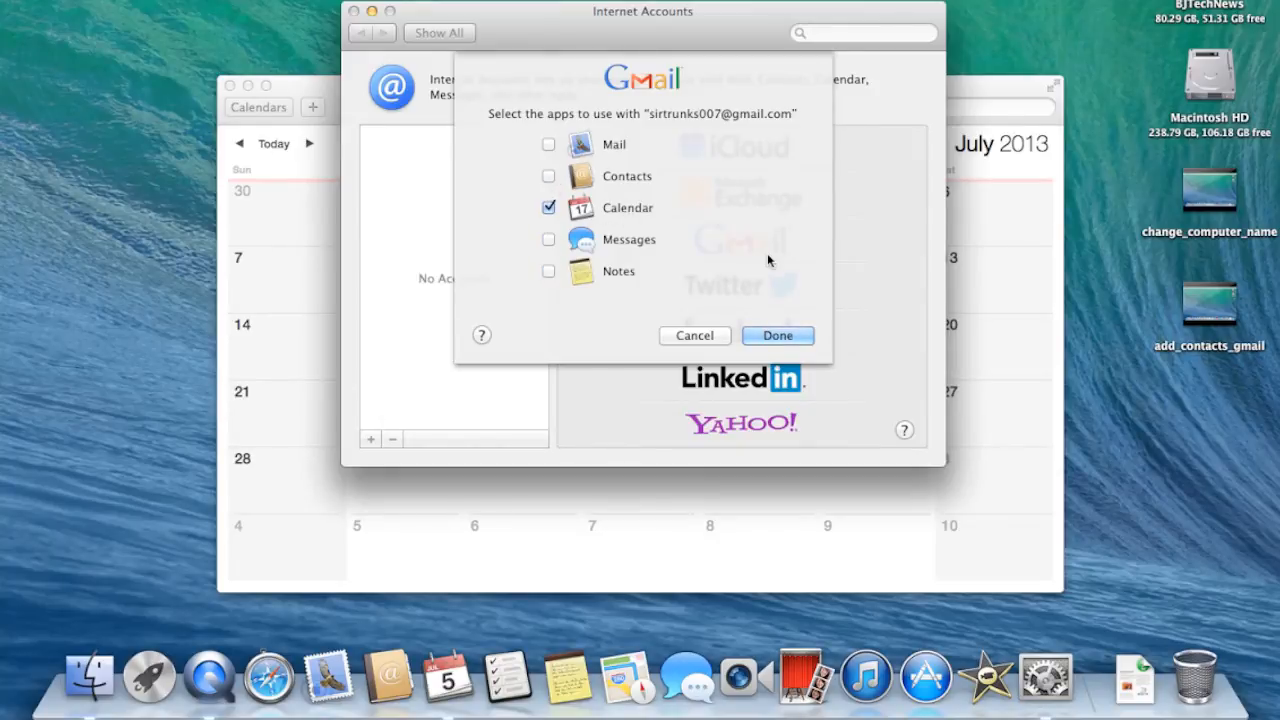
click(777, 335)
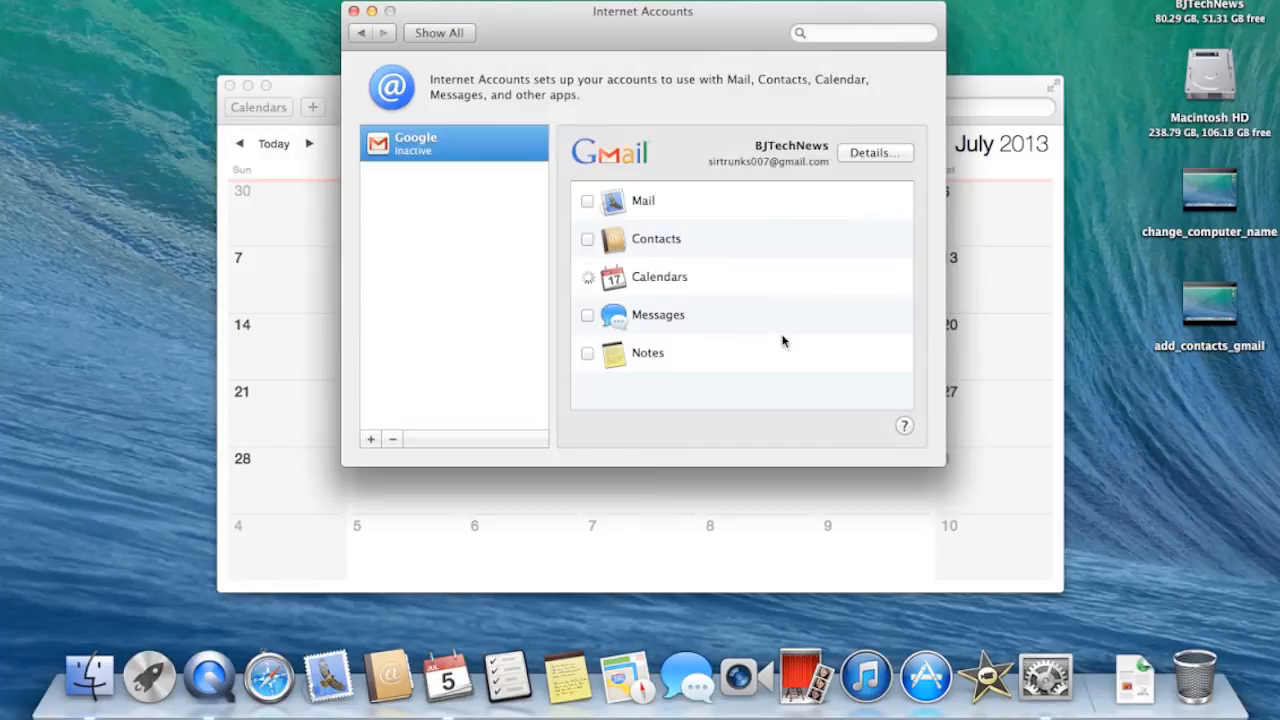
mouse_move(600, 284)
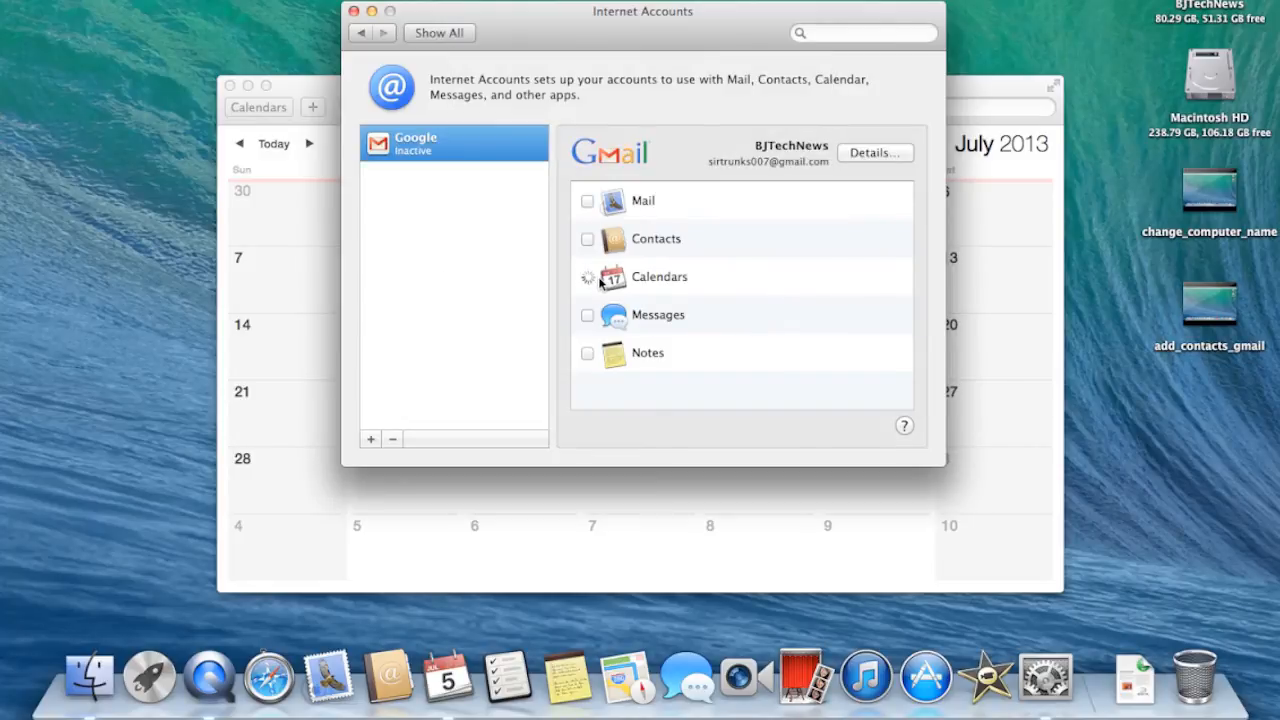
mouse_move(420, 163)
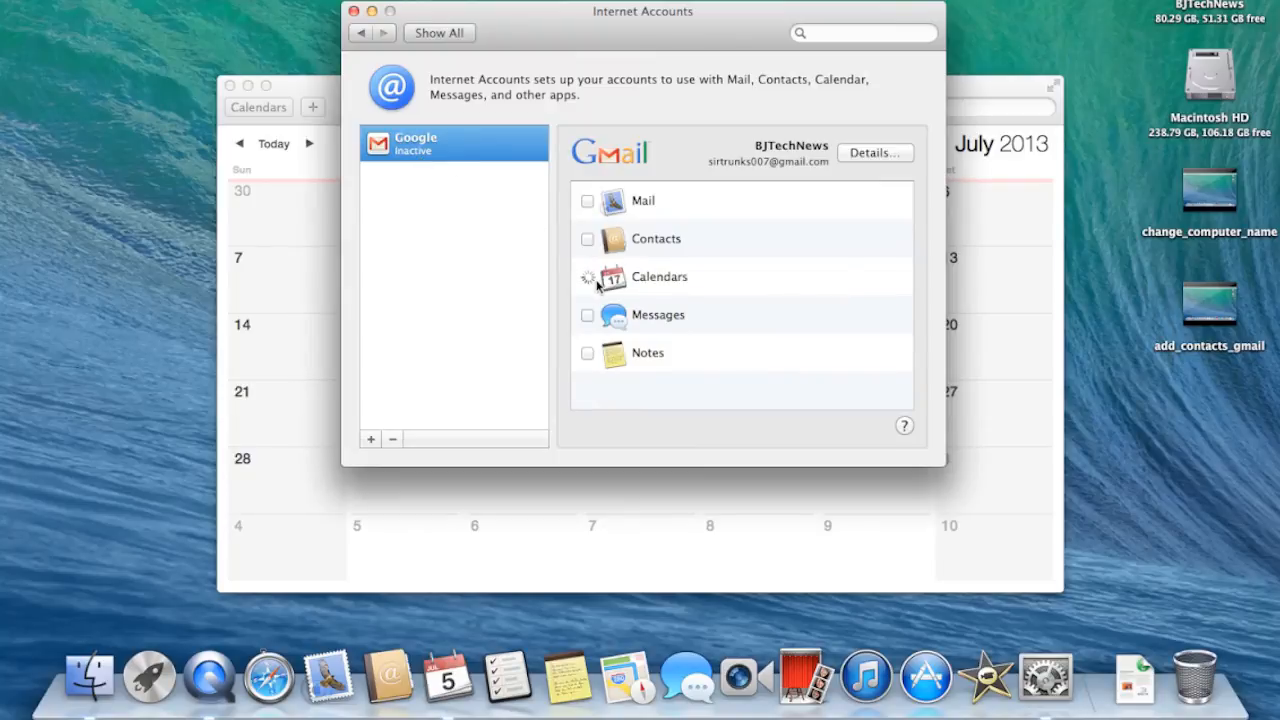
mouse_move(427, 168)
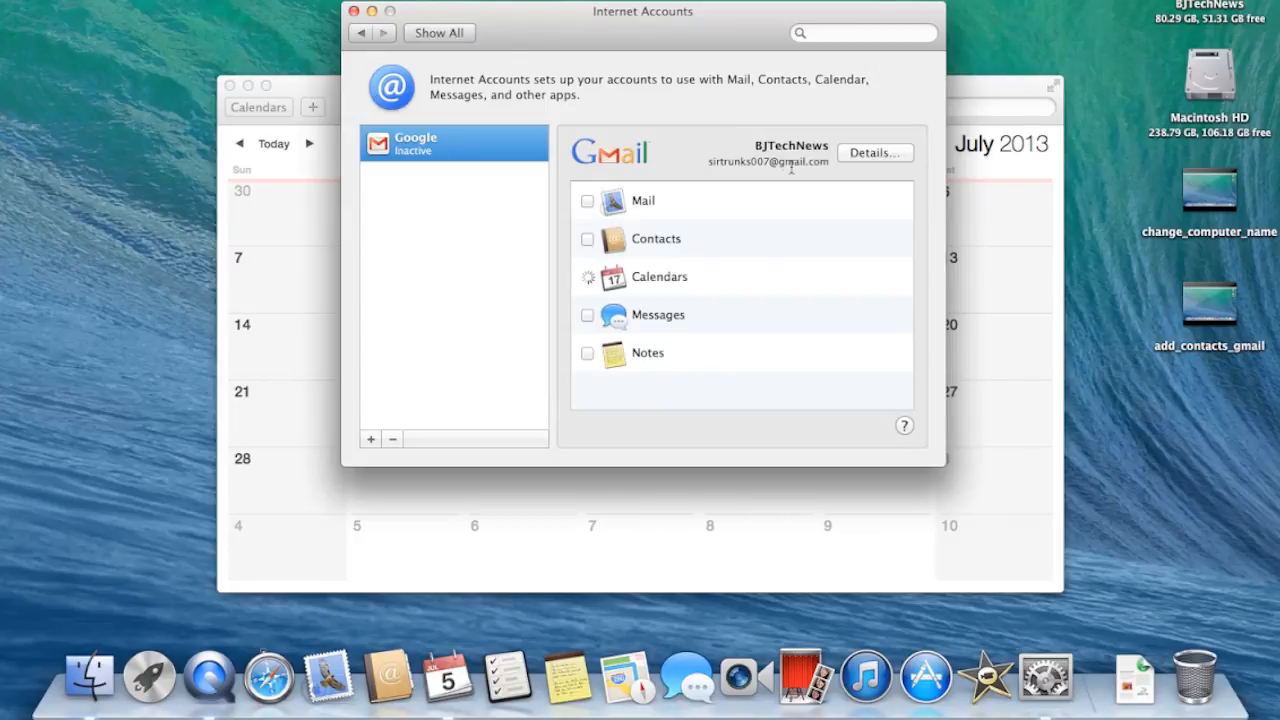
Confirm the Google account's Calendars checkbox, then close Internet Accounts
click(587, 276)
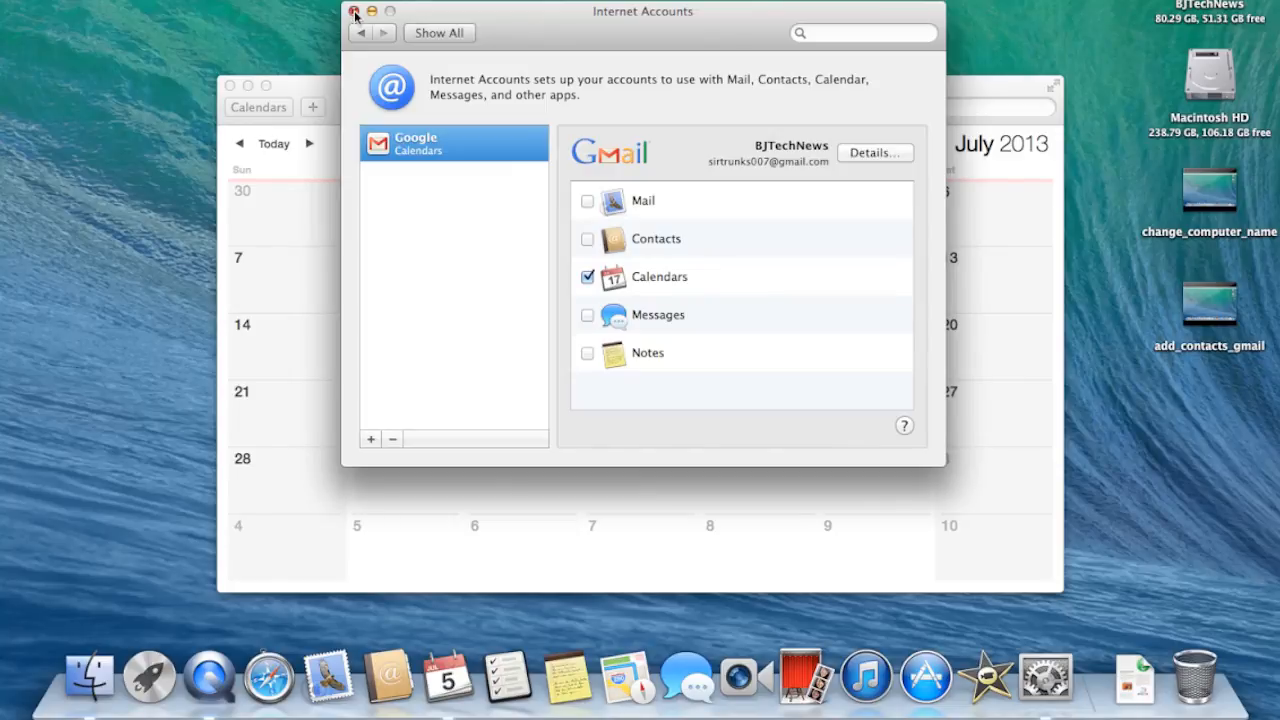
click(356, 11)
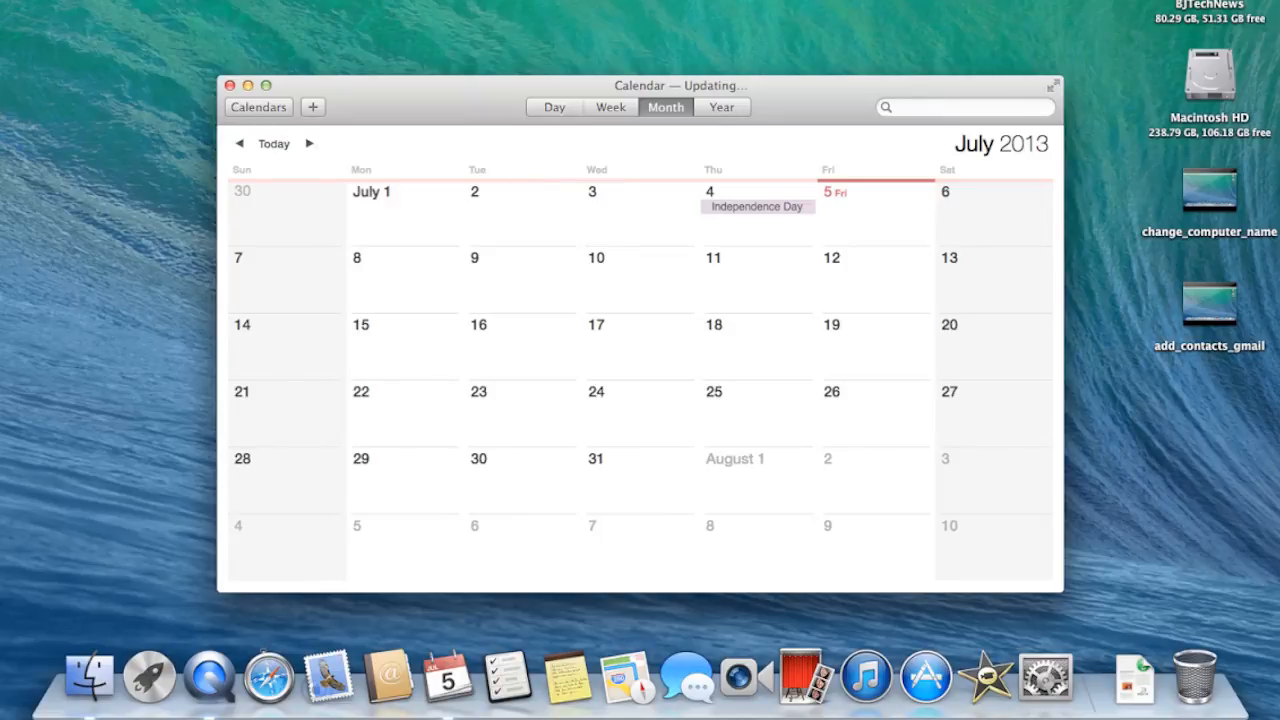
mouse_move(463, 103)
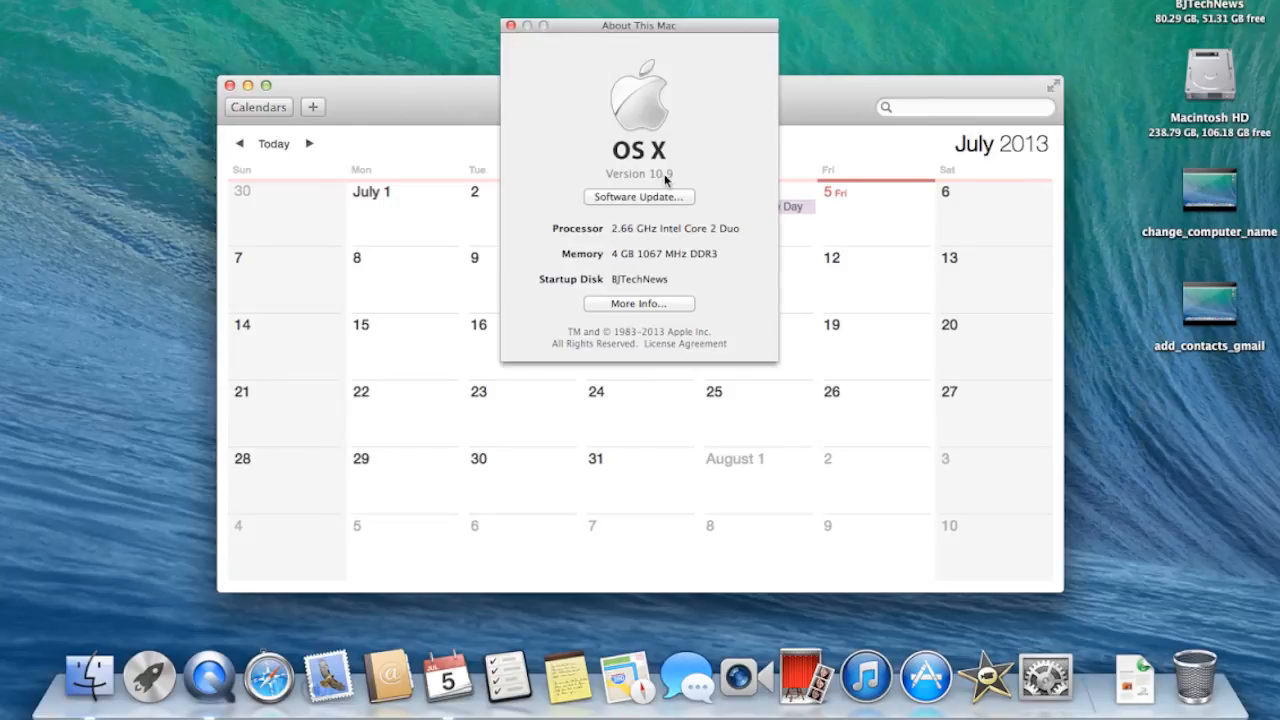
Close About This Mac after viewing the OS X 10.9 version
click(509, 26)
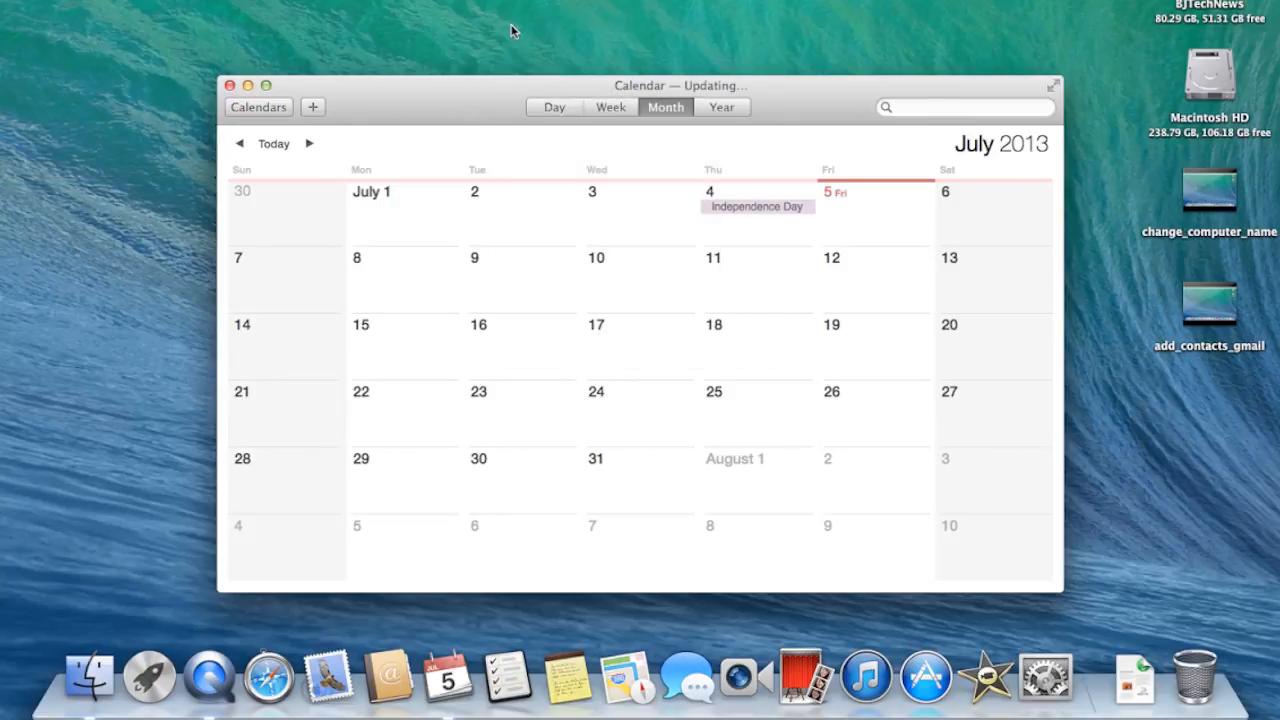